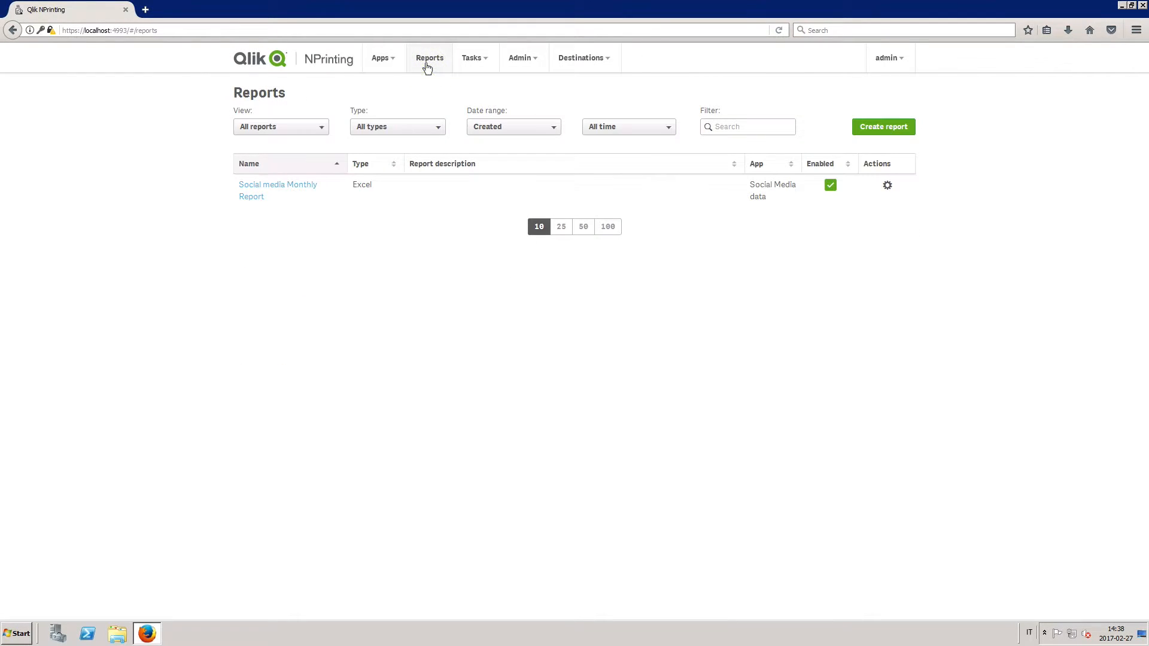
# Start a new report titled 'Daily Report for Social Media data'.
pyautogui.click(881, 126)
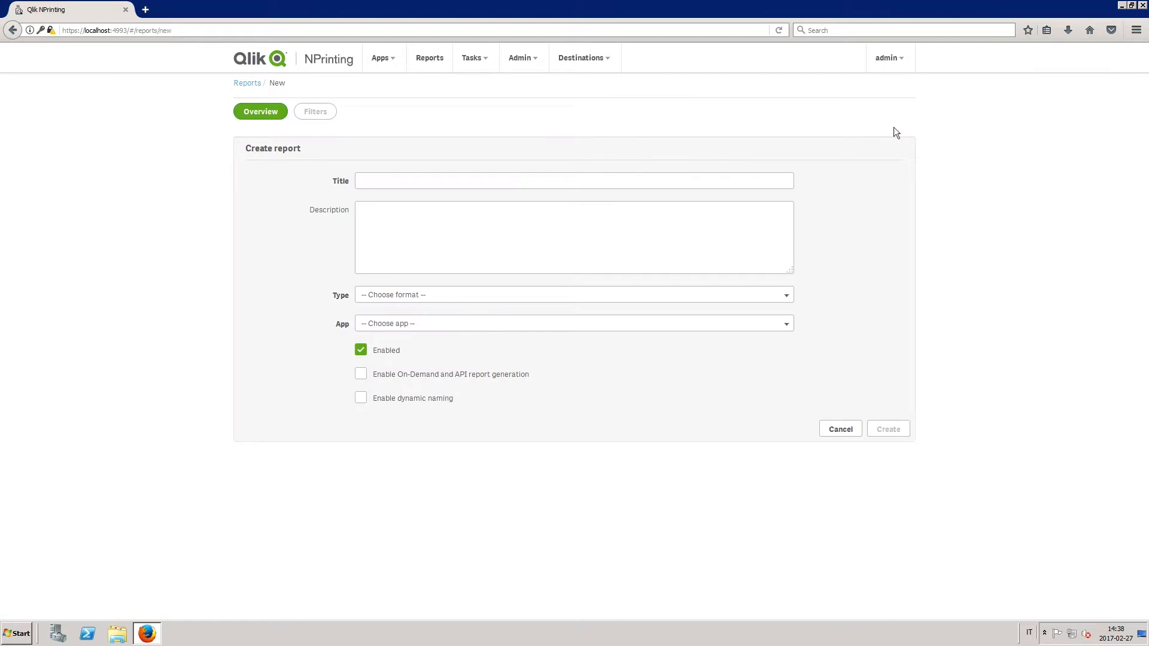
pyautogui.write('Daily Report for')
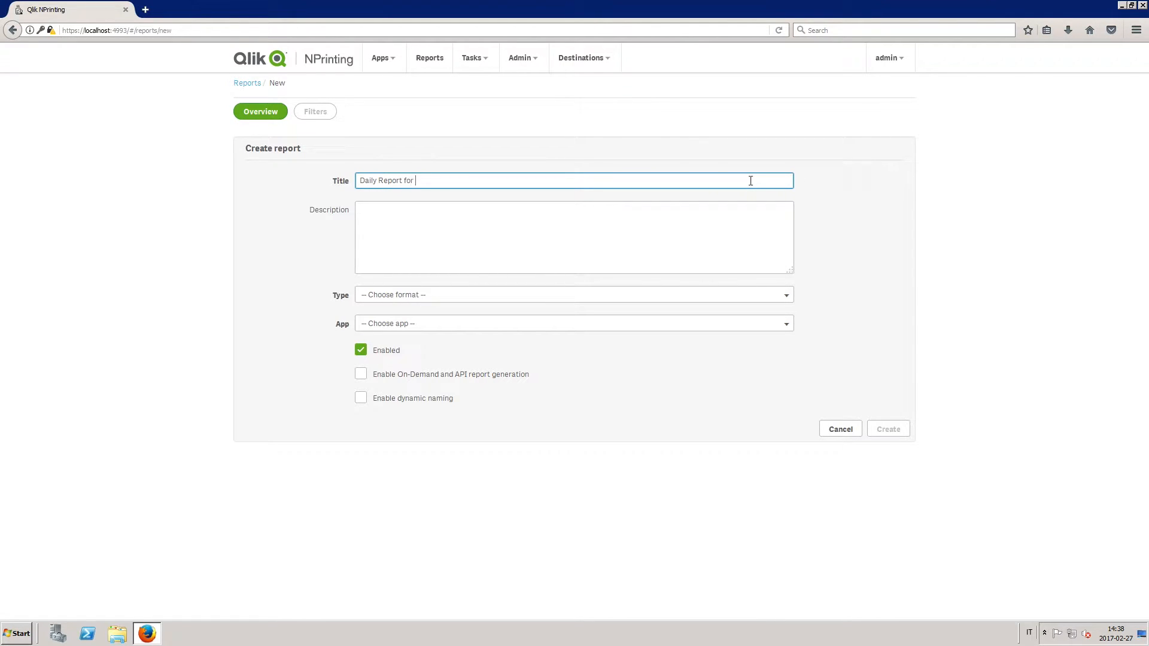
pyautogui.write('Social Media data')
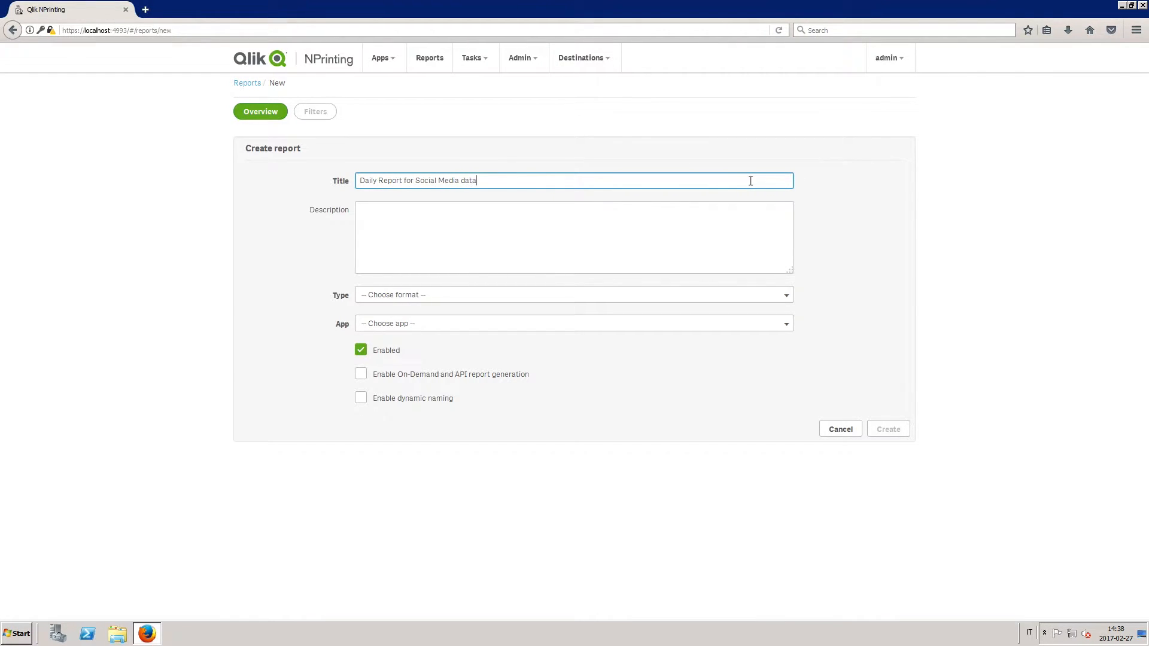
pyautogui.click(573, 236)
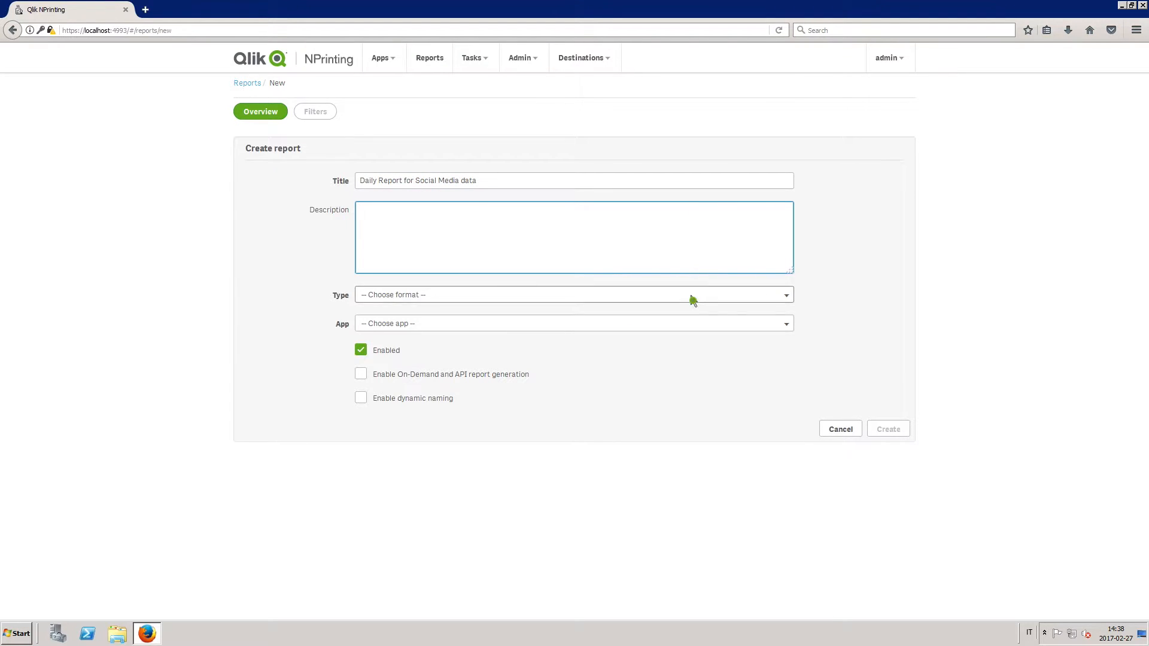
# Set the report type to Word on the Social Media data app and create it.
pyautogui.click(573, 295)
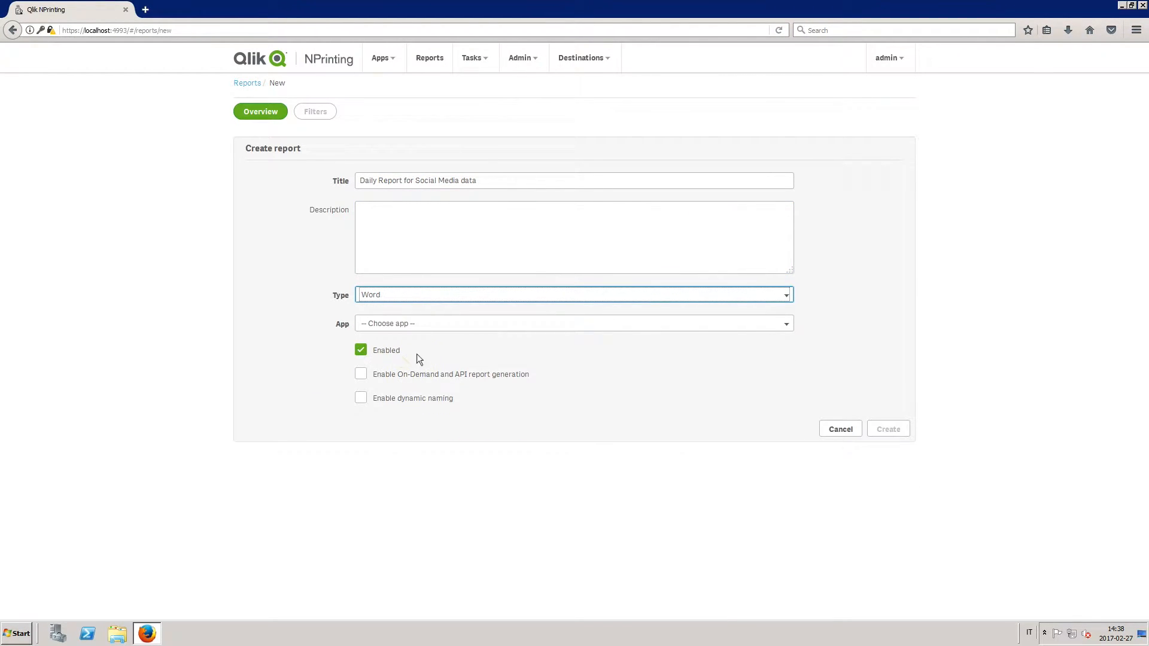
pyautogui.click(573, 323)
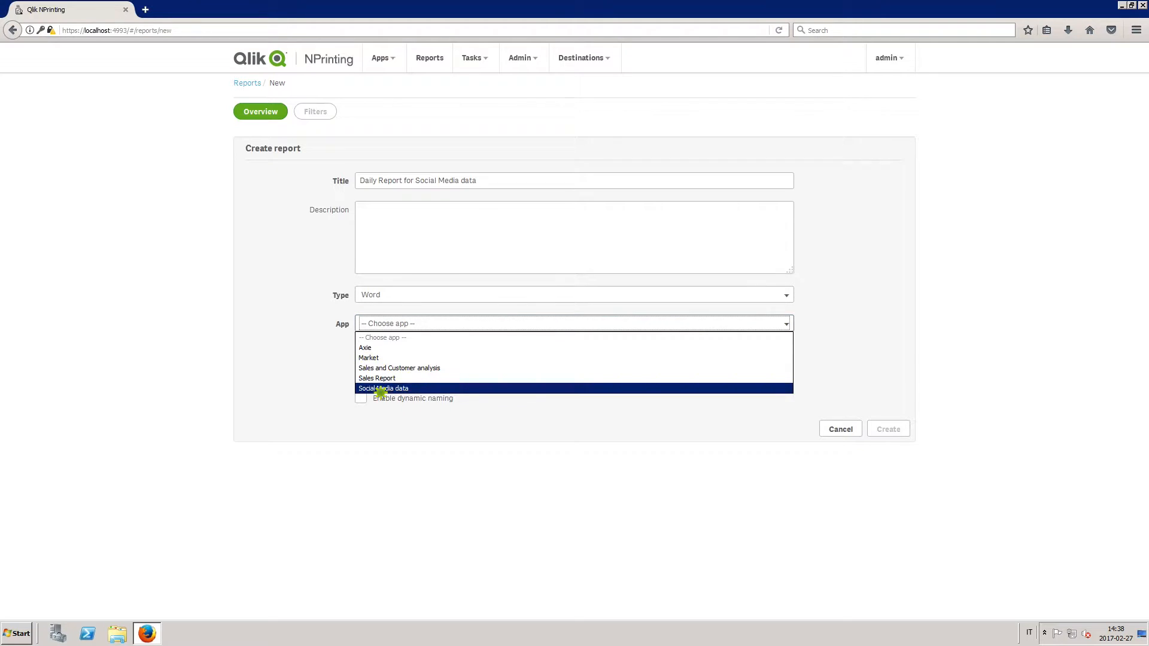
pyautogui.click(383, 387)
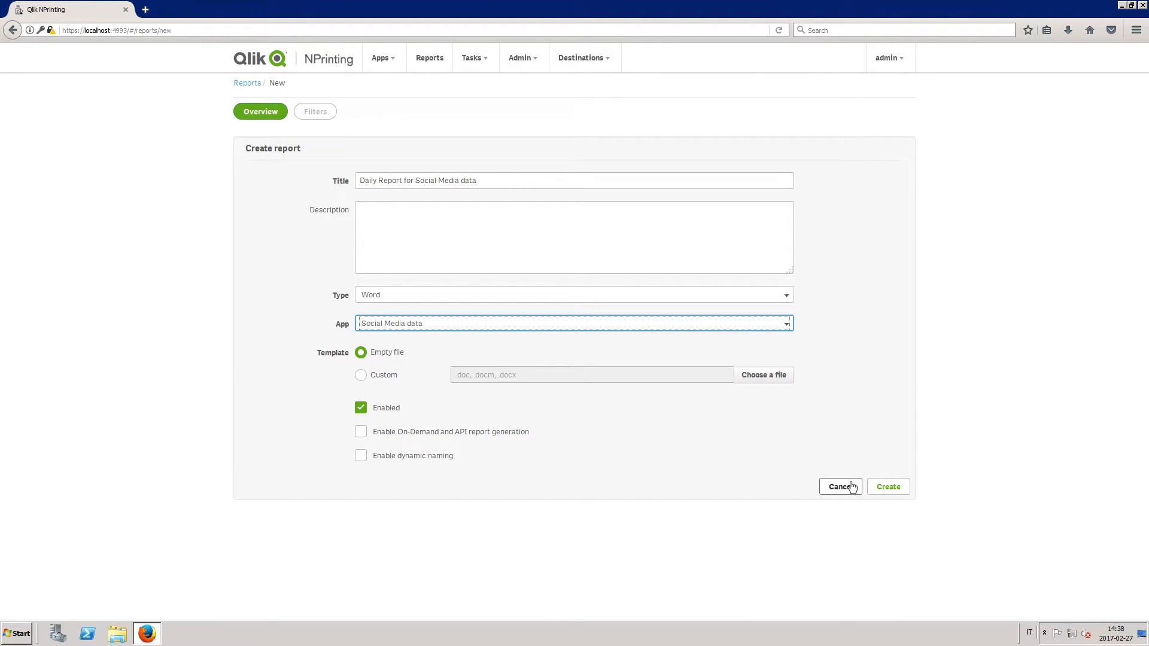
pyautogui.click(887, 487)
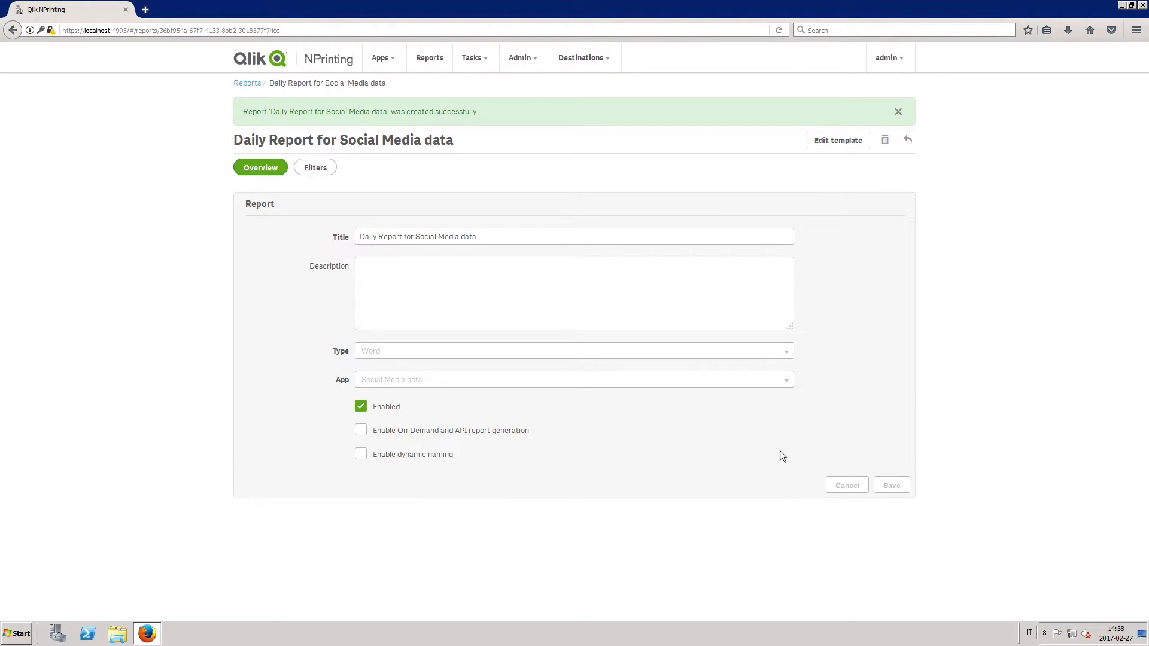
# Edit the template full-screen and add image objects filtered to the Social Media Connection.
pyautogui.click(837, 140)
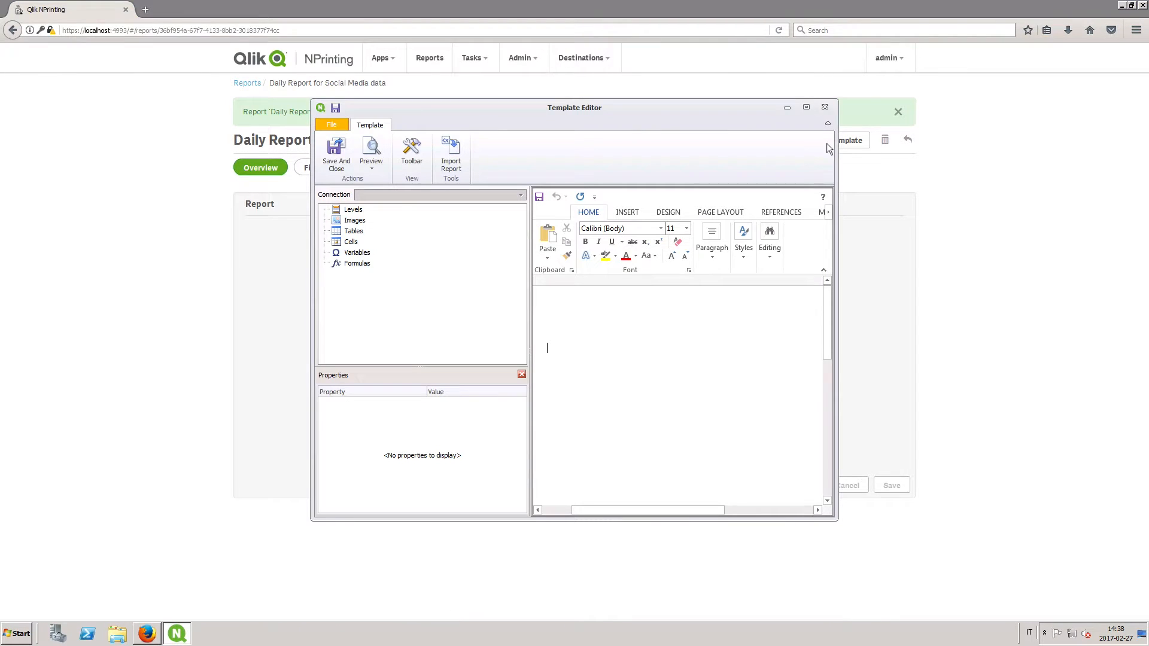
pyautogui.click(805, 106)
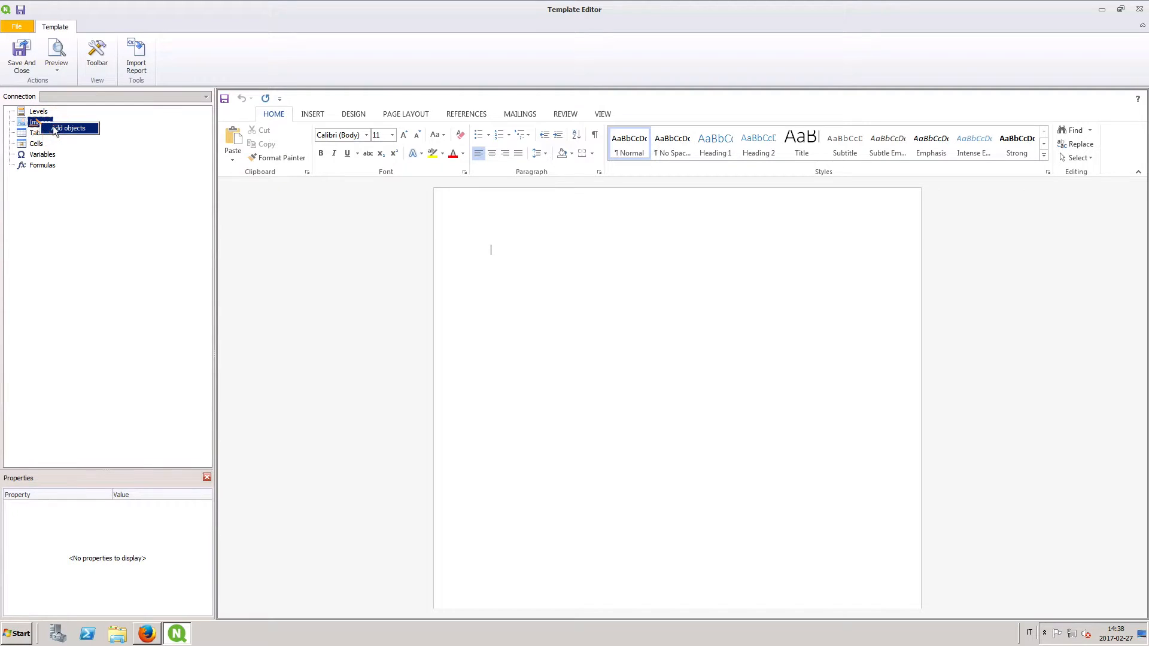
pyautogui.click(70, 128)
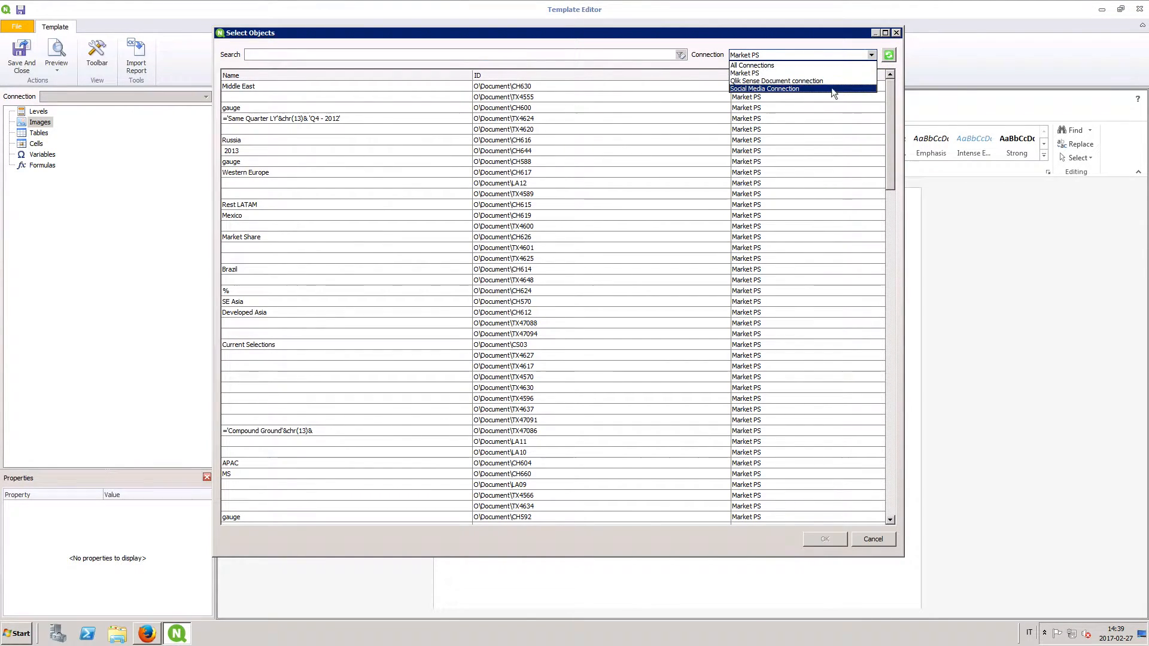
pyautogui.click(765, 89)
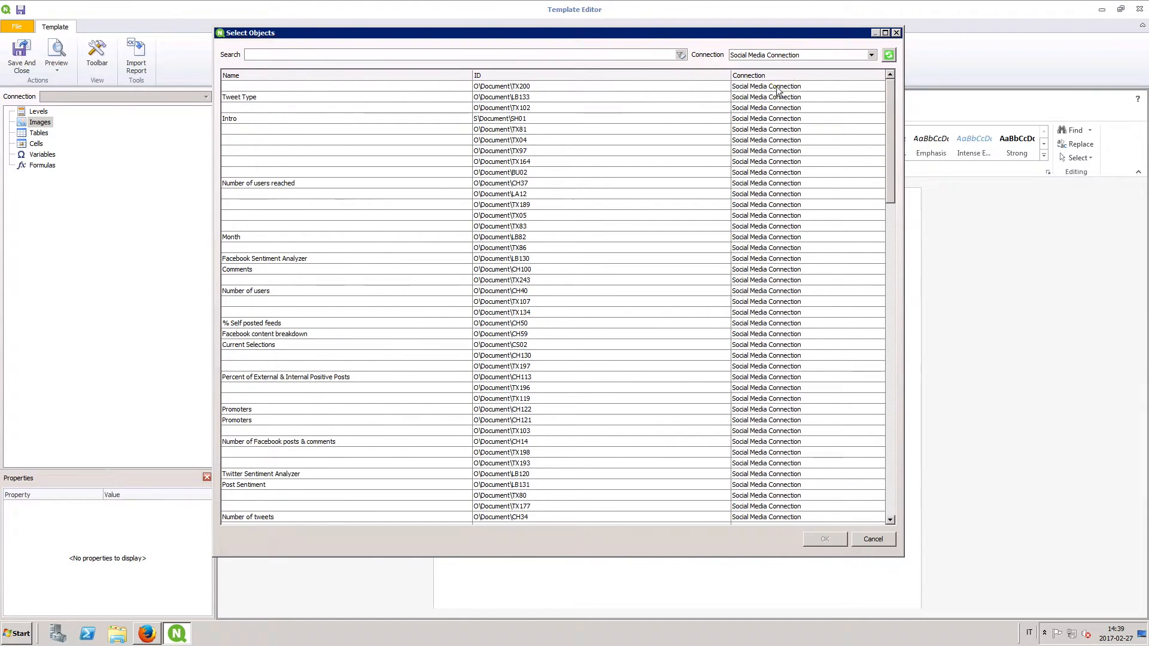
# Add the Number of tweets, Facebook posts & comments, and Number of posts charts as images.
pyautogui.write('twee')
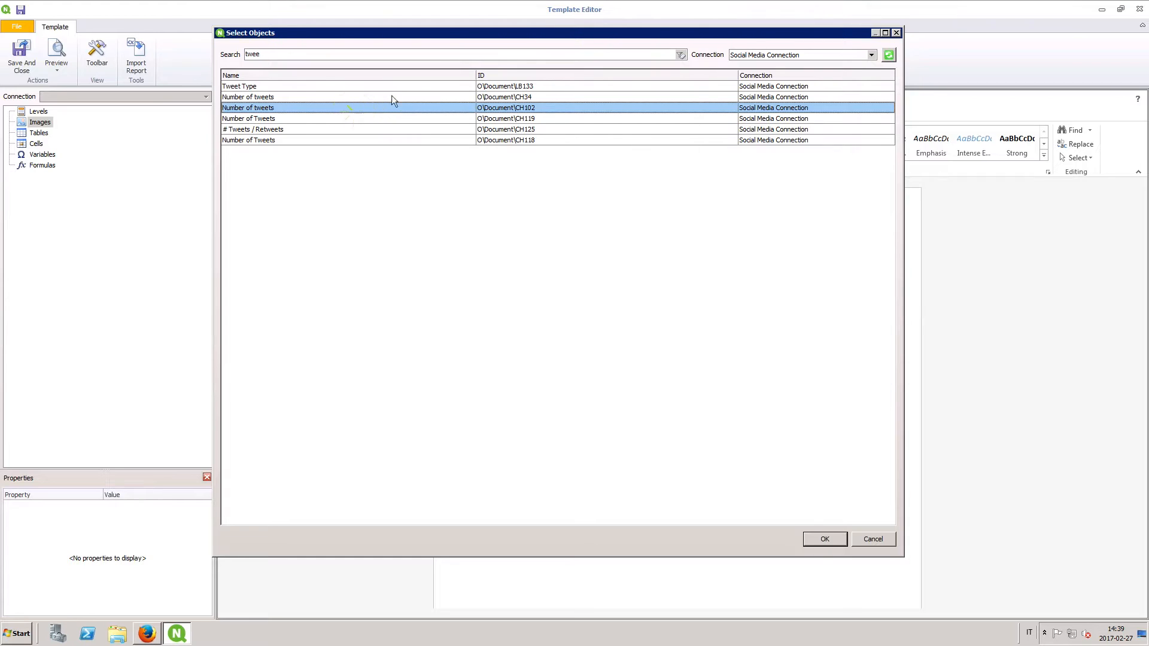
pyautogui.click(823, 540)
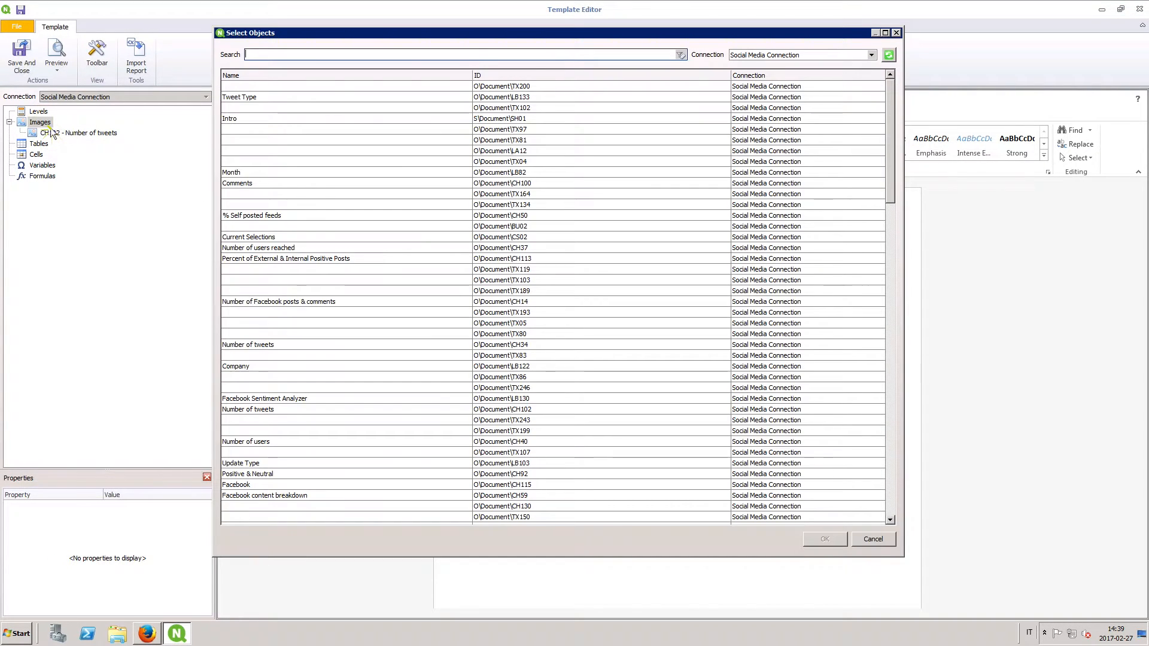
pyautogui.write('face')
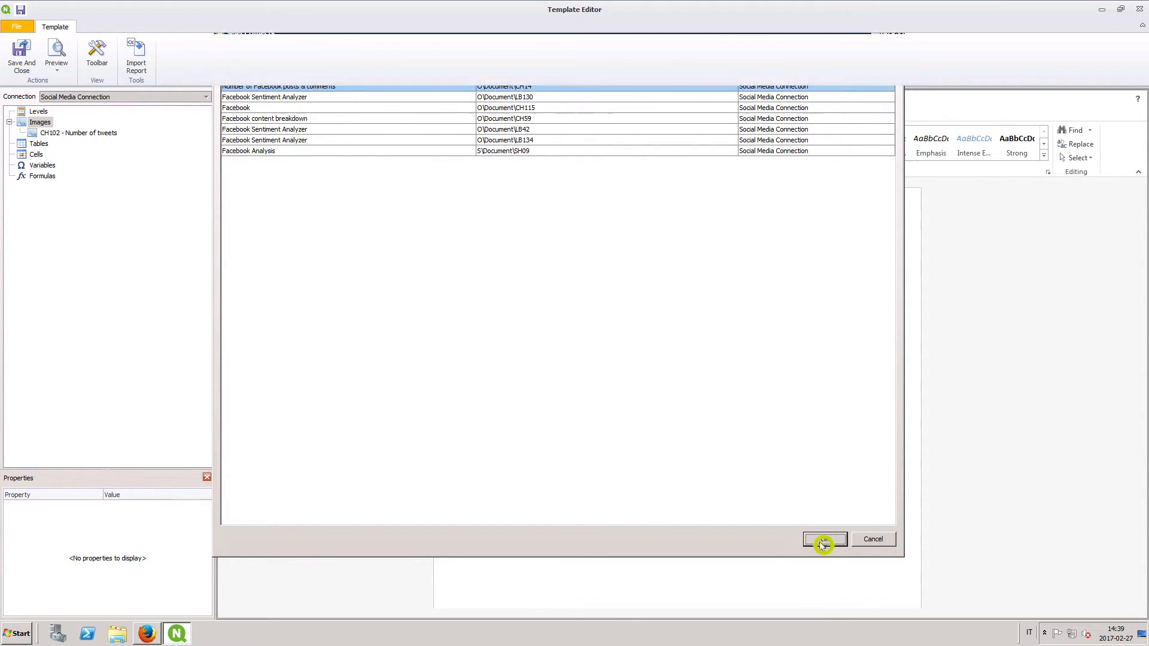
pyautogui.click(823, 540)
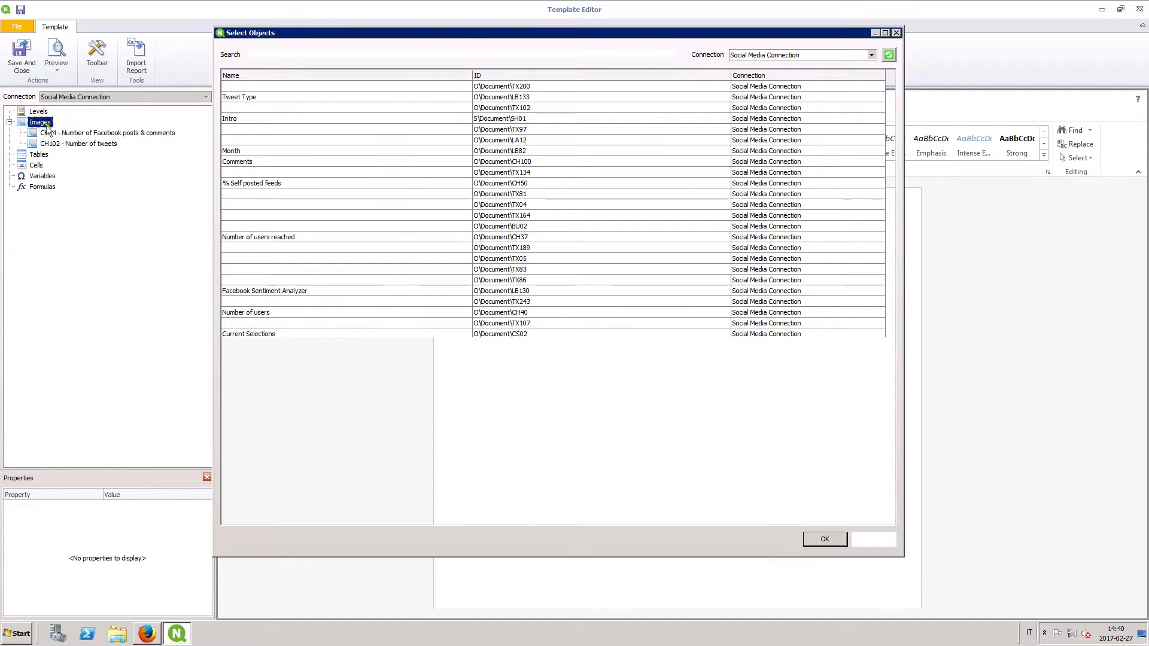
pyautogui.write('po')
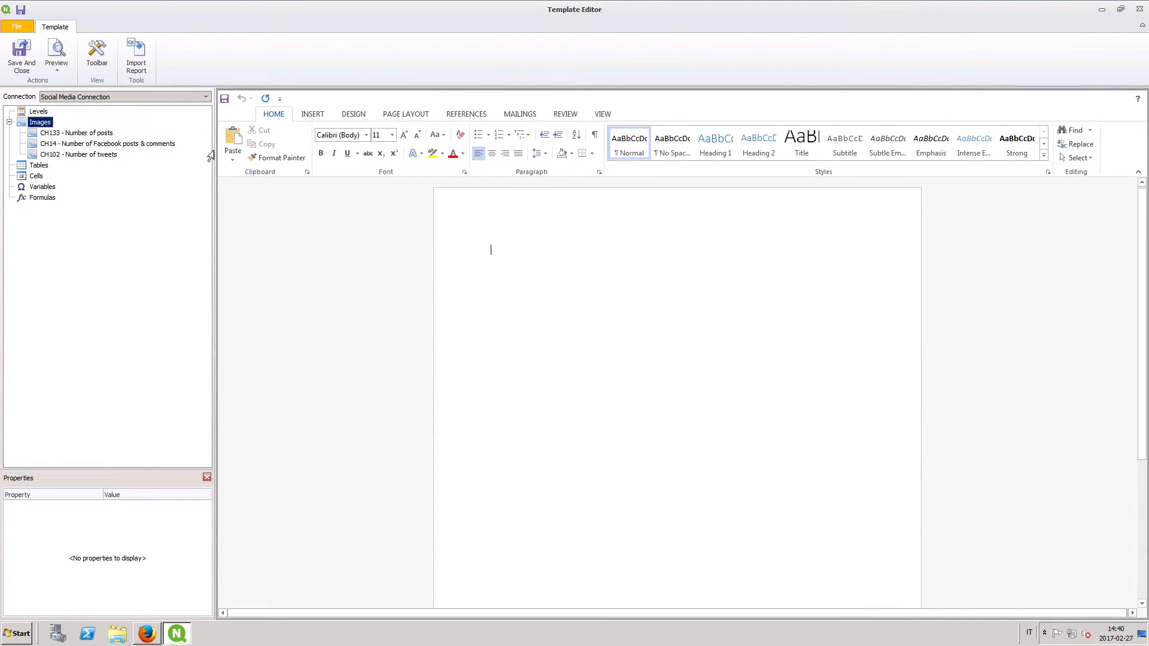
# Add the Average followers count table with Company column below the chart and style it.
pyautogui.click(79, 154)
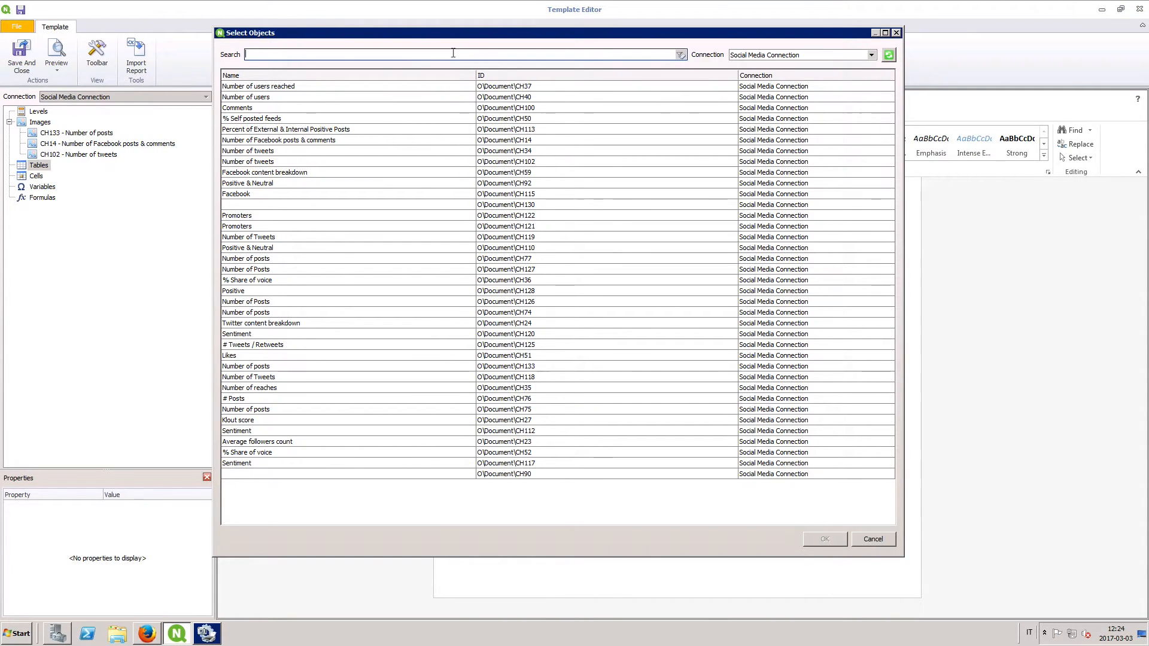
pyautogui.write('avera')
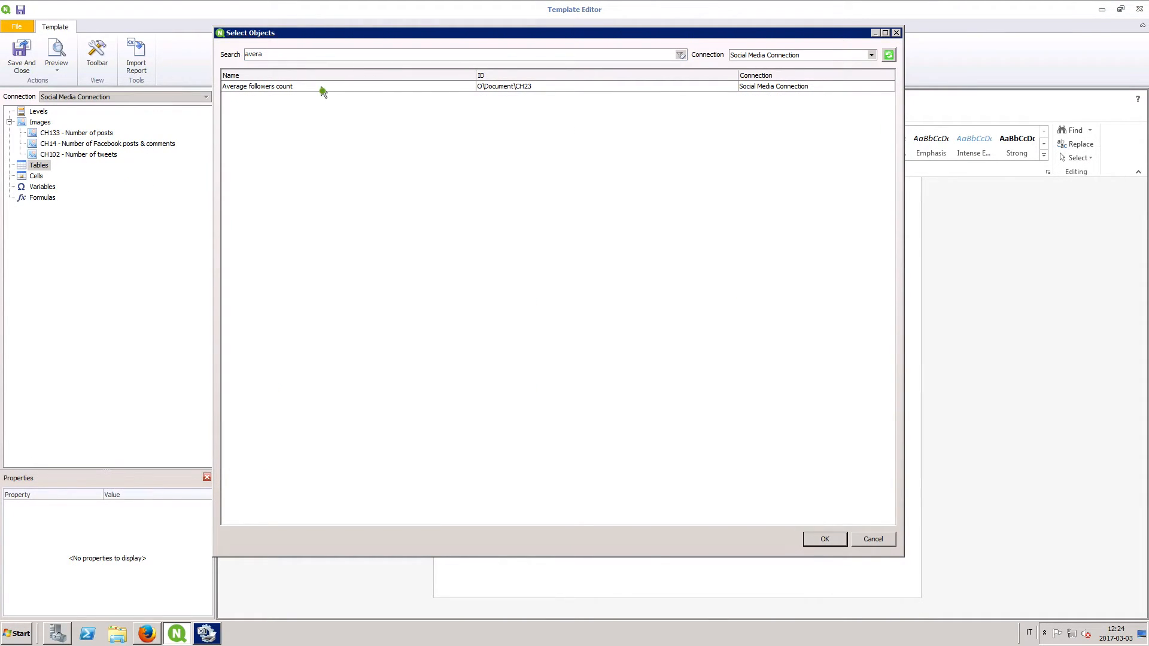
pyautogui.click(823, 540)
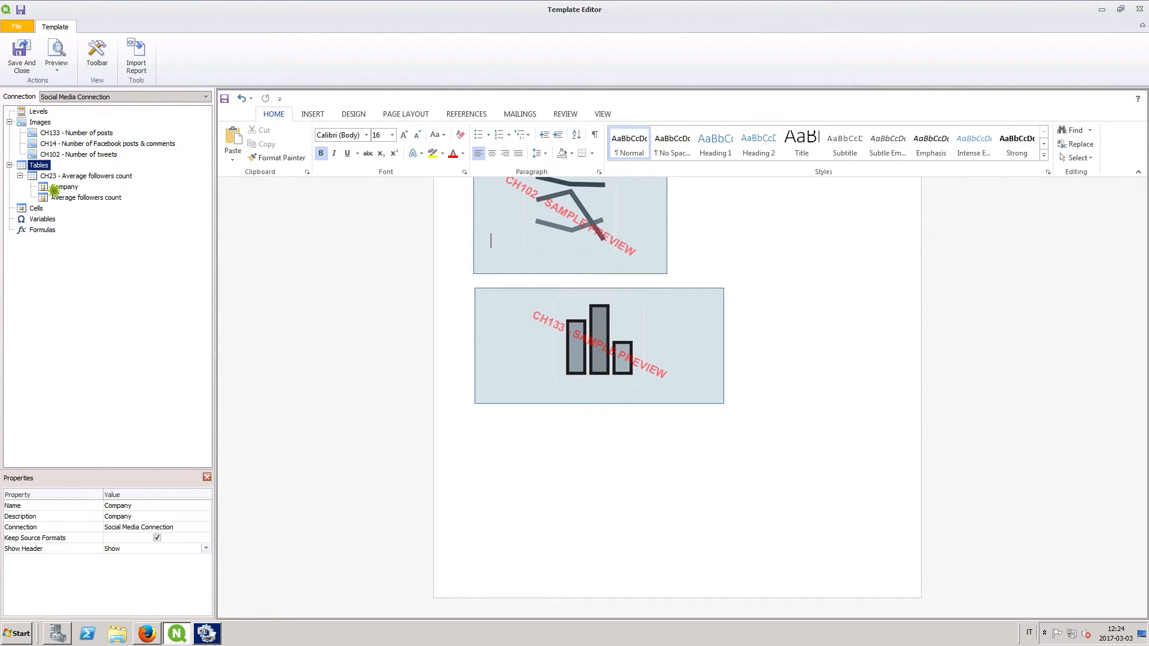
pyautogui.click(86, 198)
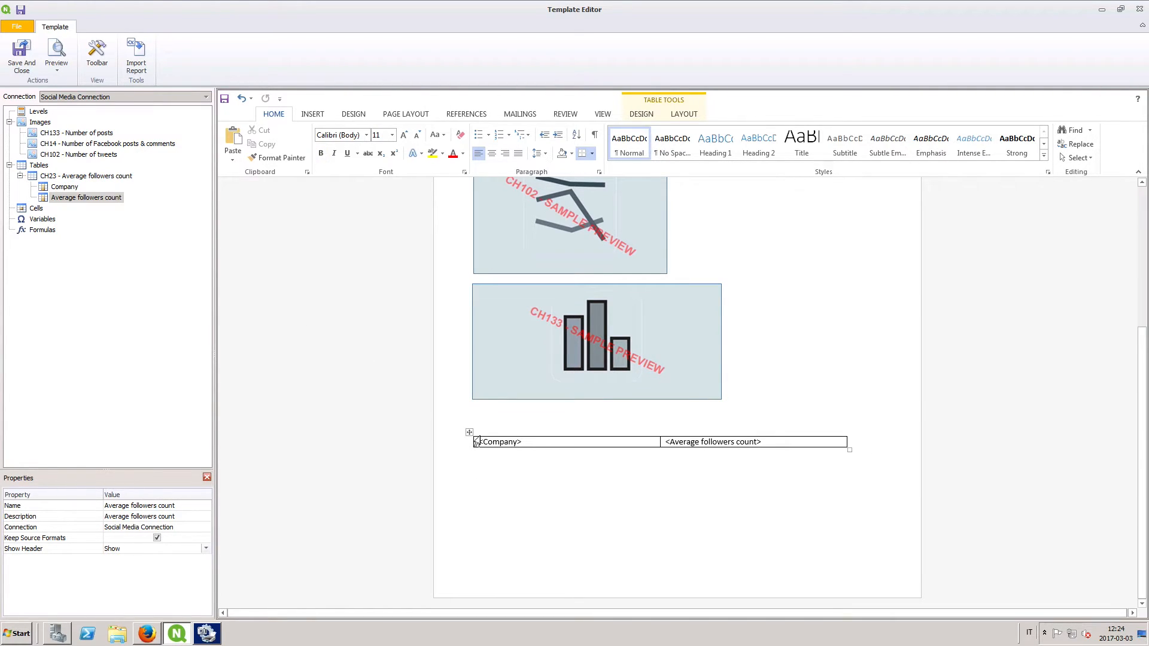
pyautogui.click(640, 114)
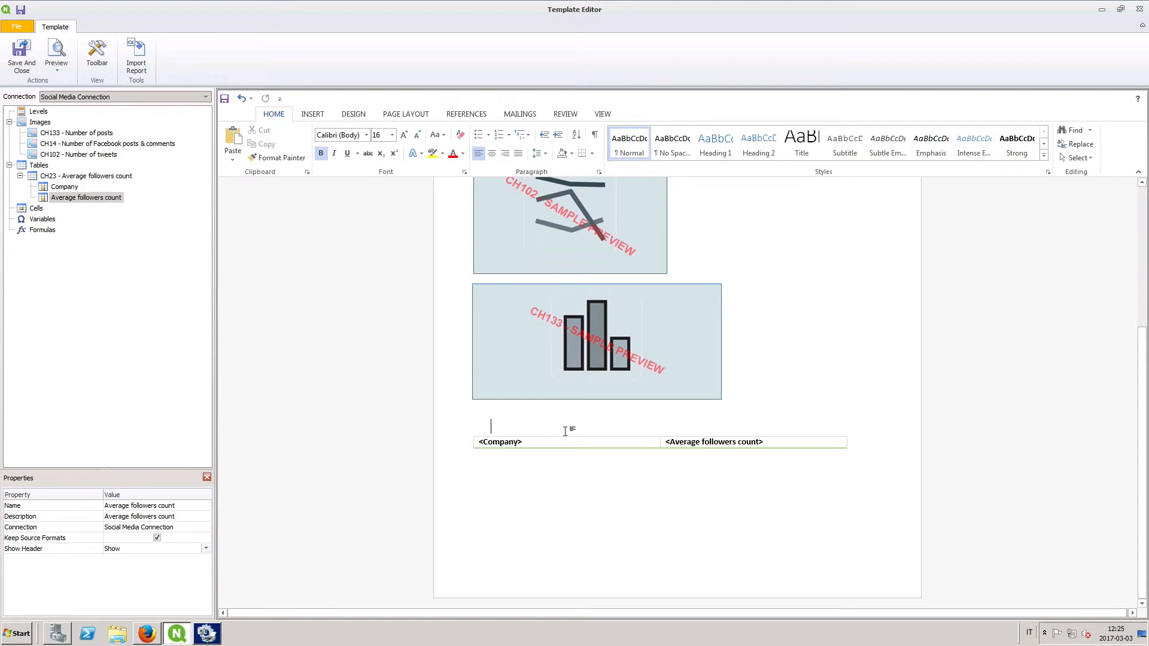
# Add a Company level and expand Company_Level to reach its Company_1 field.
pyautogui.click(38, 110)
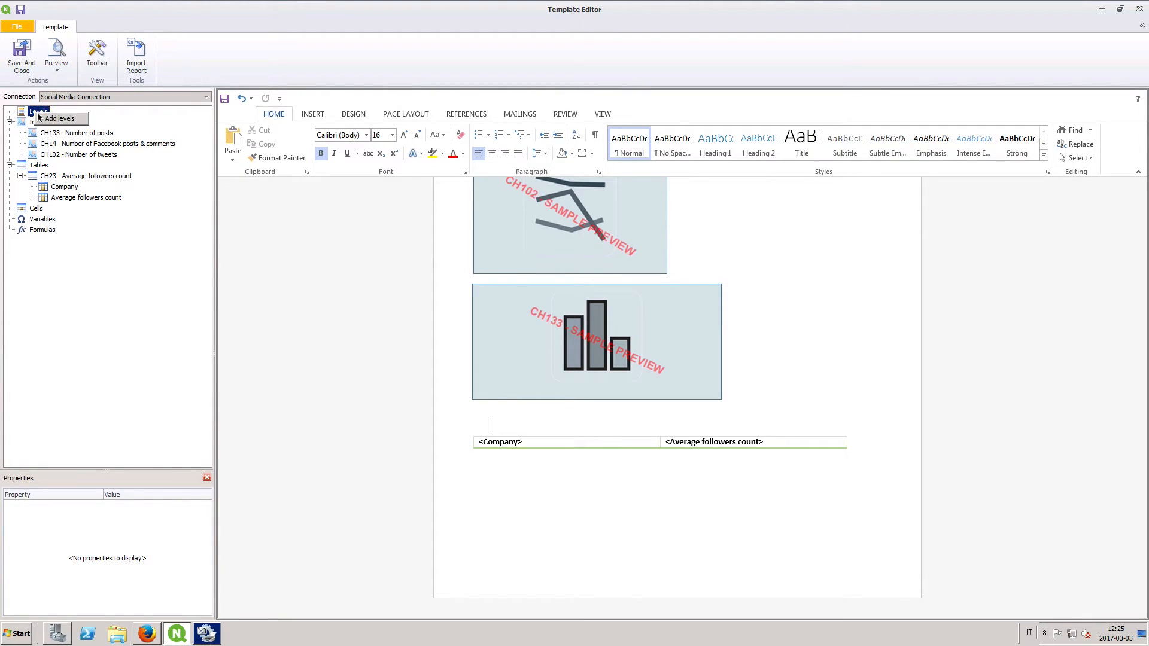
pyautogui.click(60, 119)
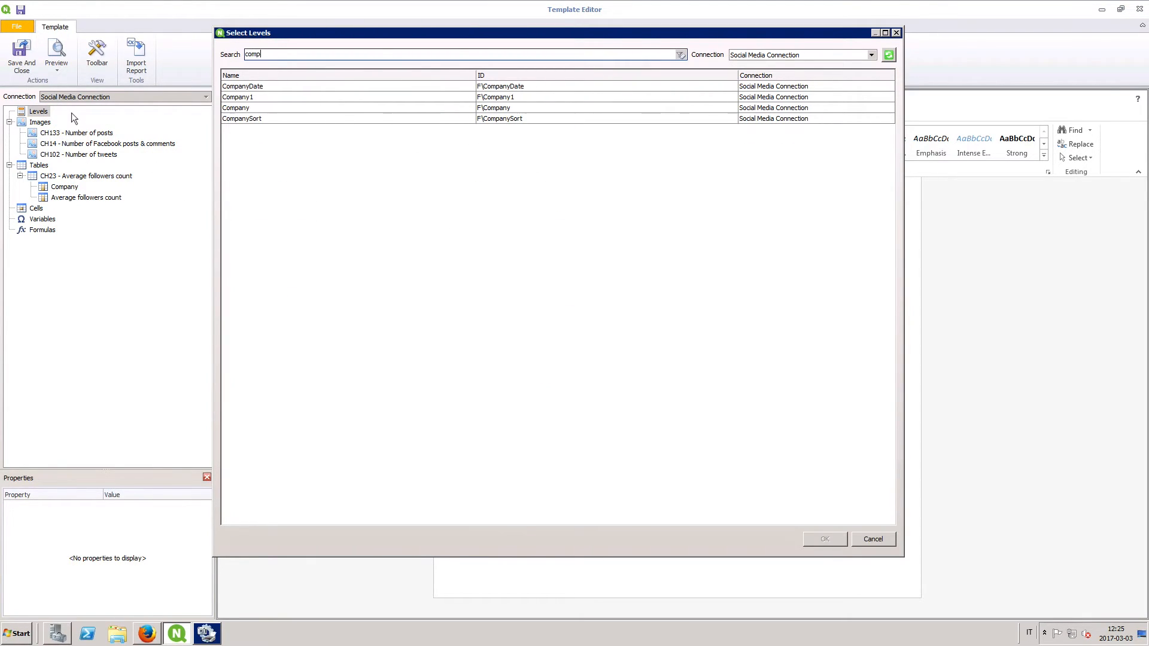
pyautogui.click(235, 108)
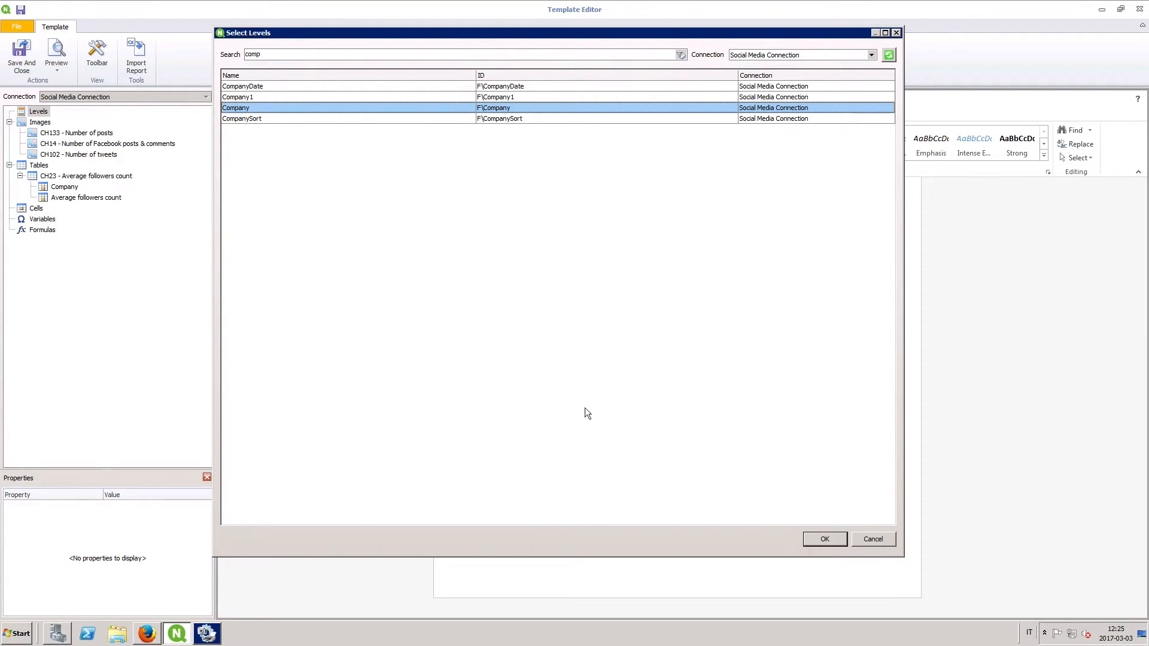
pyautogui.click(823, 540)
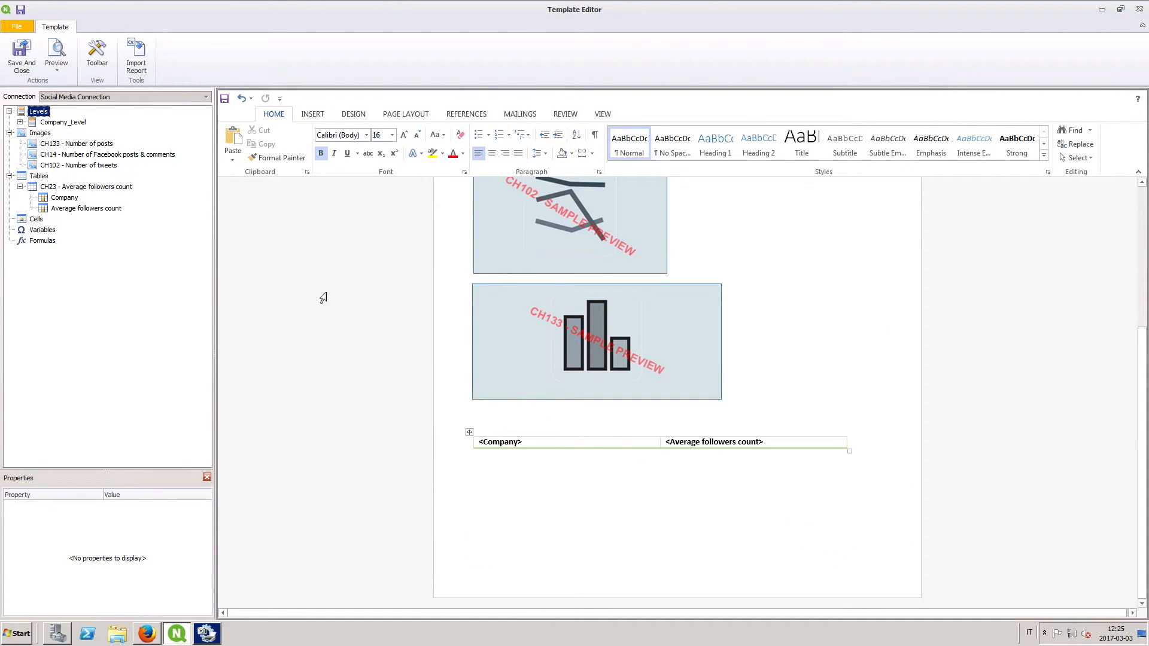
pyautogui.click(8, 123)
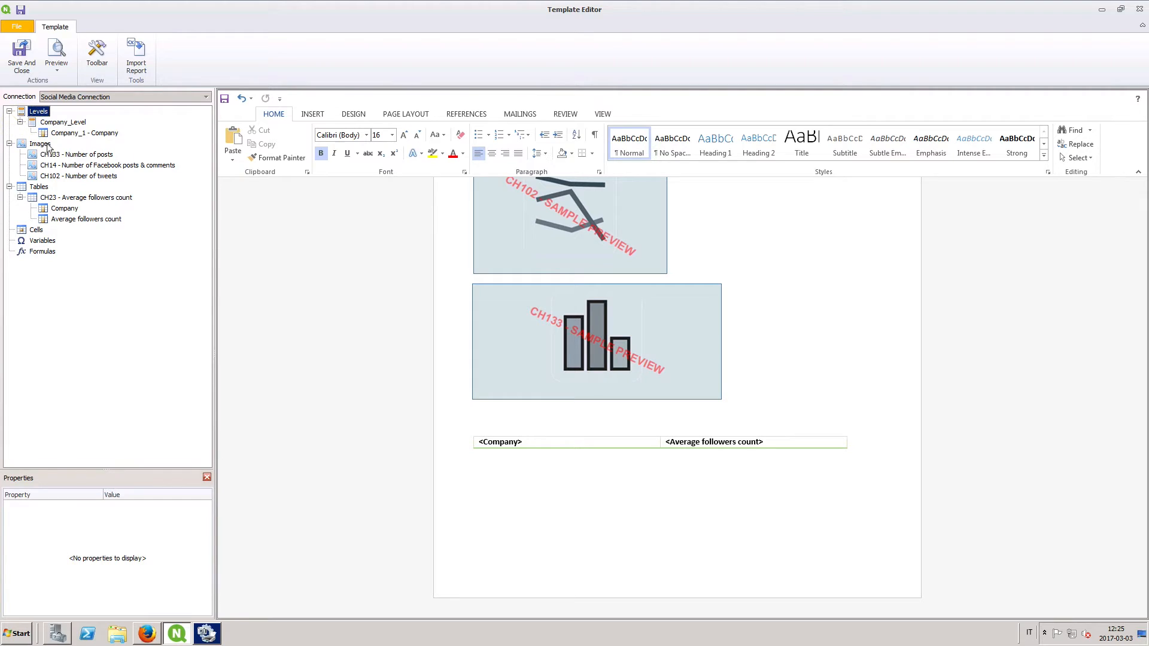
pyautogui.click(84, 132)
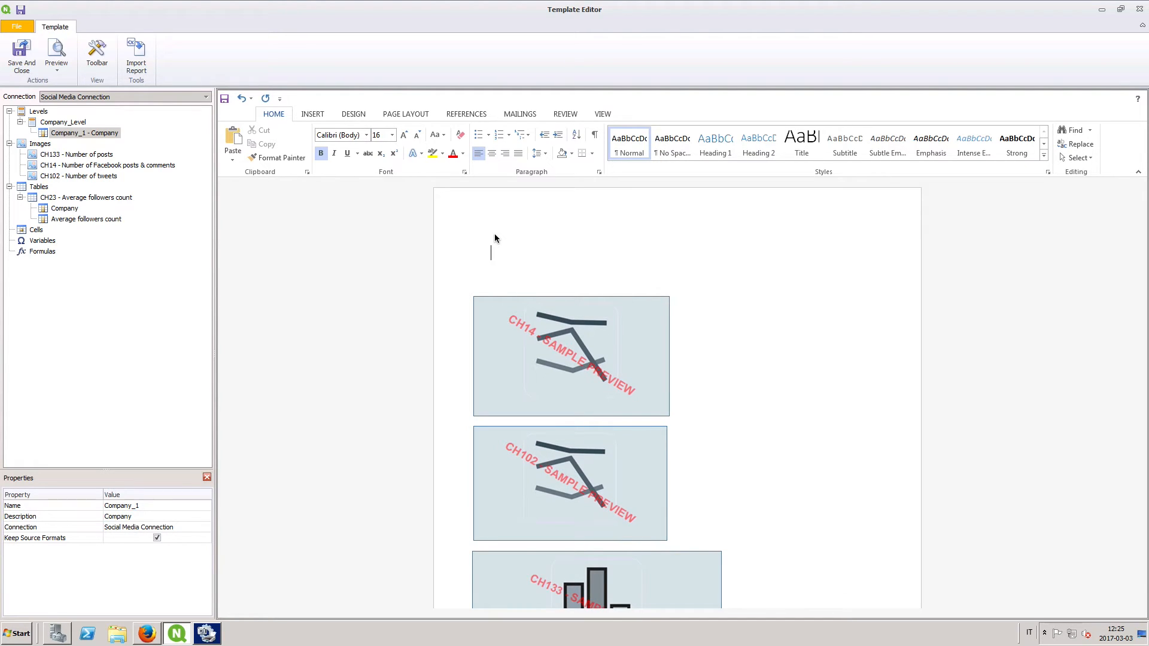
# Wrap the charts and followers table between the Company_Level start and end tags.
pyautogui.click(62, 122)
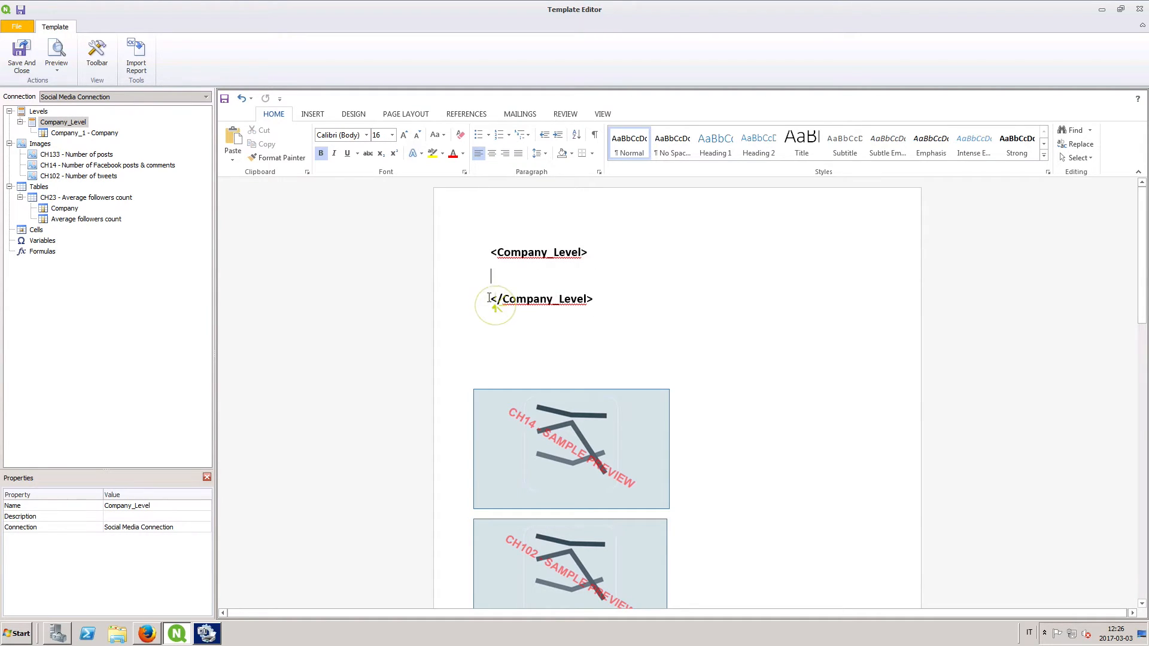
pyautogui.press('ctrl+x')
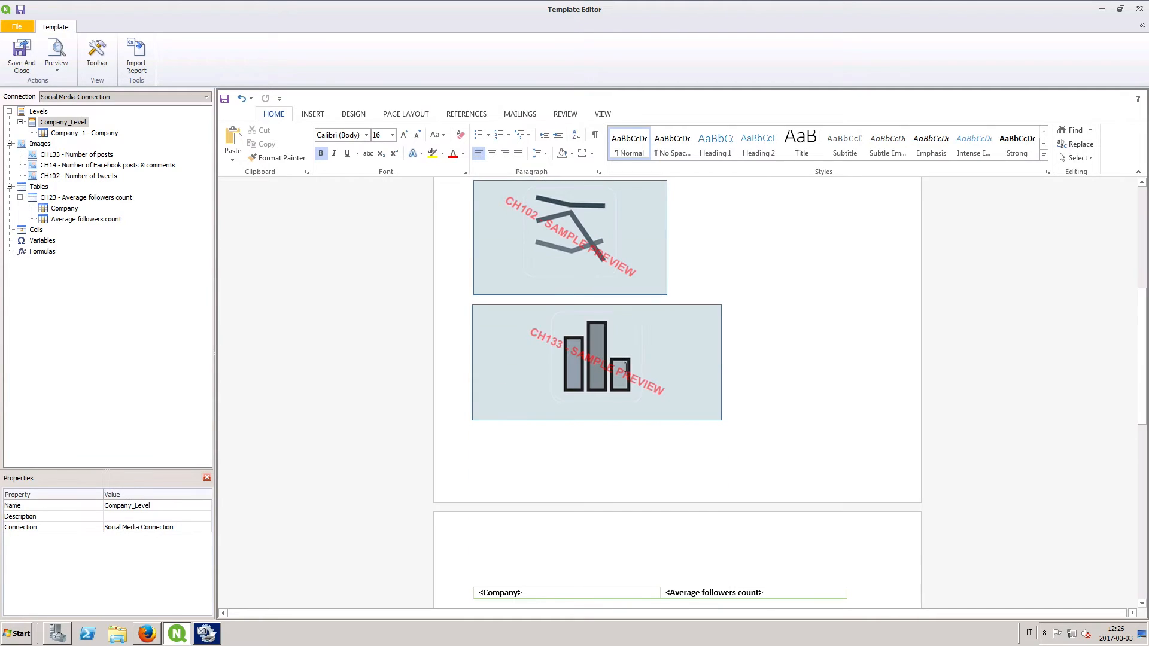
pyautogui.press('ctrl+v')
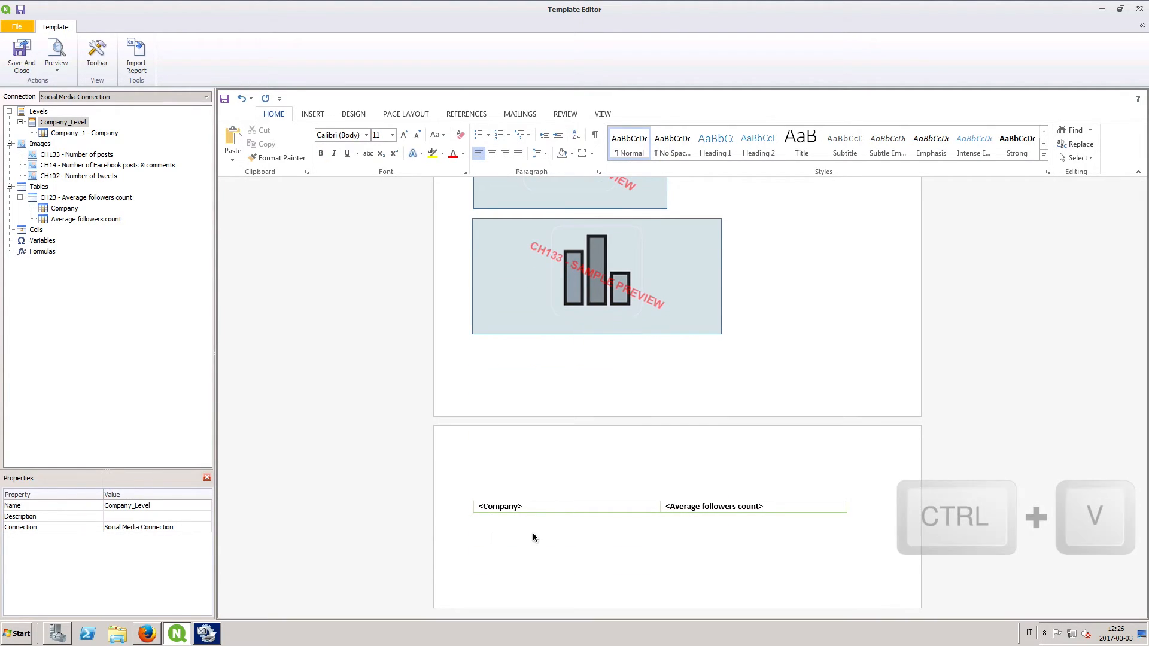
pyautogui.press('ctrl+v')
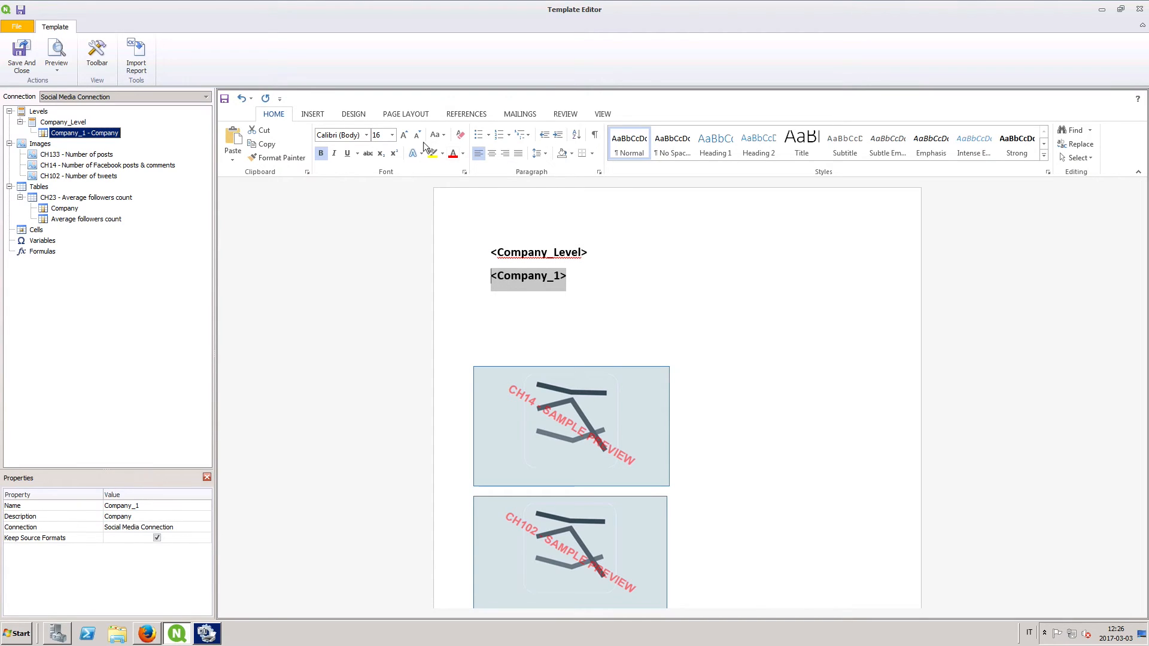
# Make the Company_1 tag a large heading below the opening level tag.
pyautogui.click(404, 139)
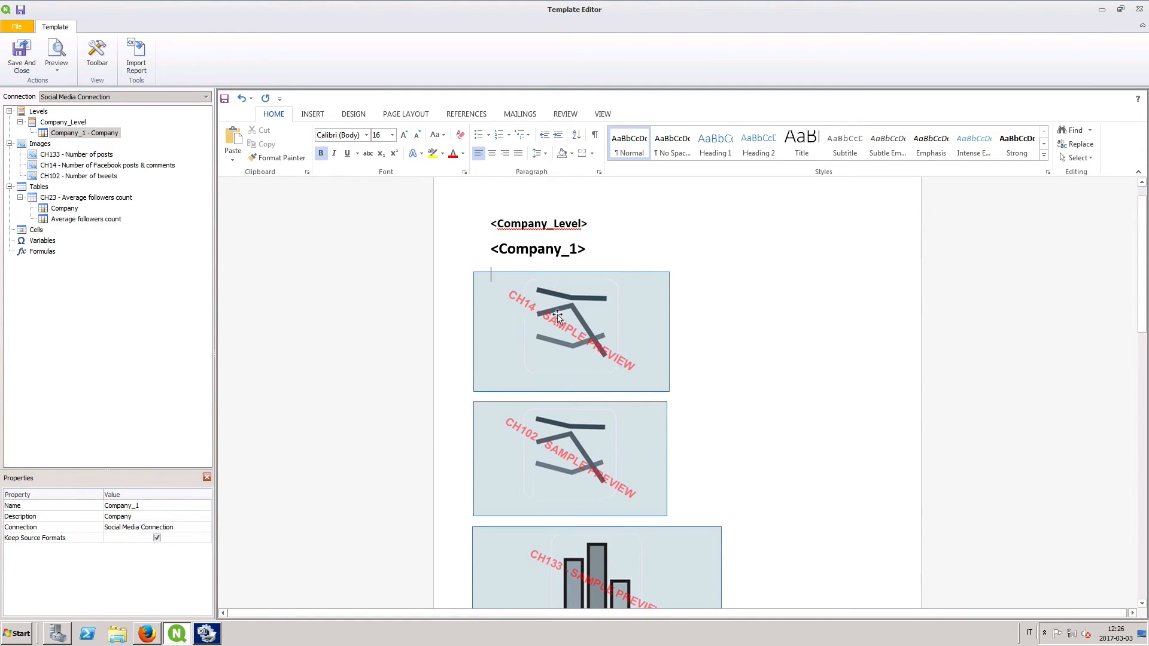
pyautogui.scroll(-3)
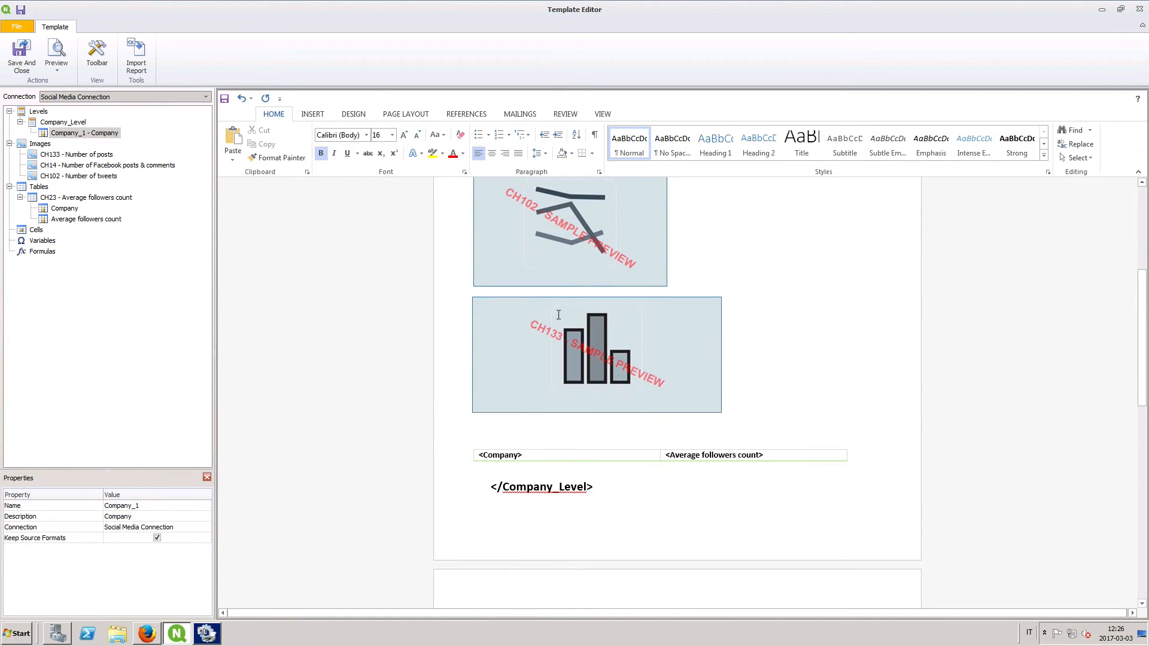
pyautogui.click(313, 114)
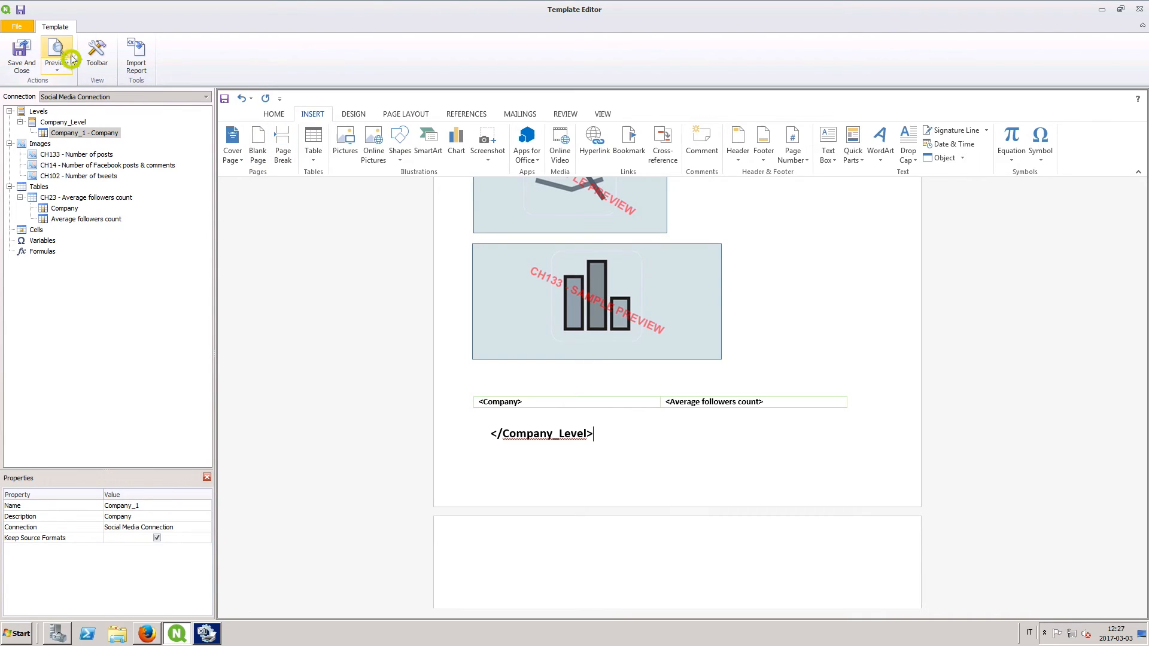
# Preview the report in Word, showing one section per company, A through E and My Company.
pyautogui.click(54, 55)
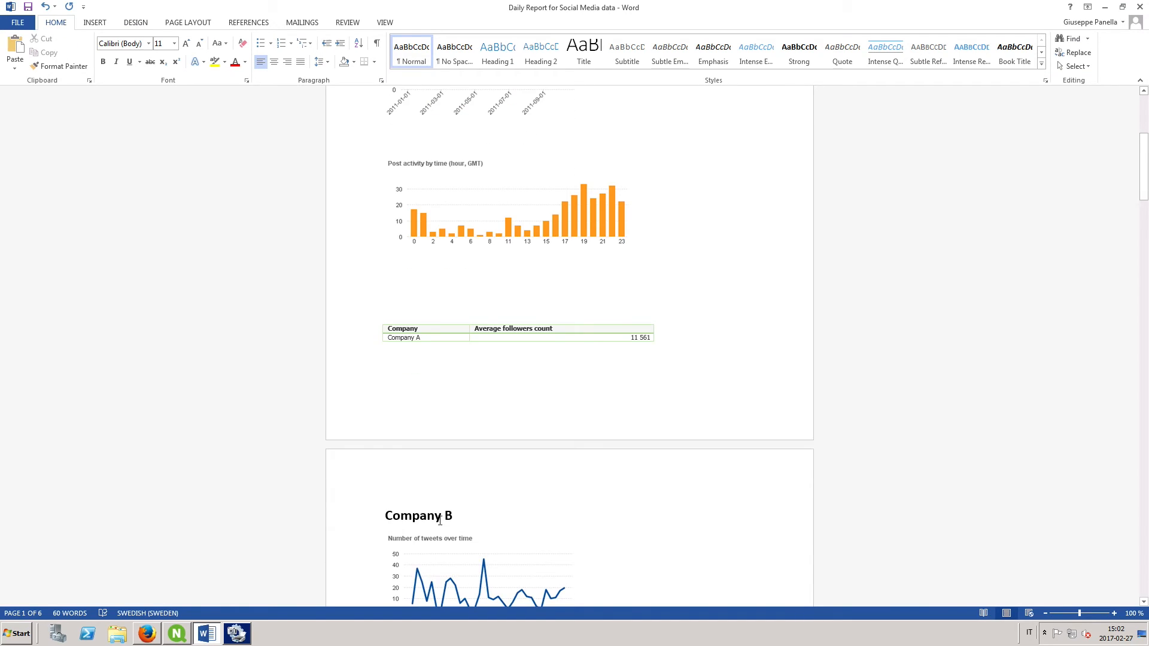
pyautogui.scroll(-3)
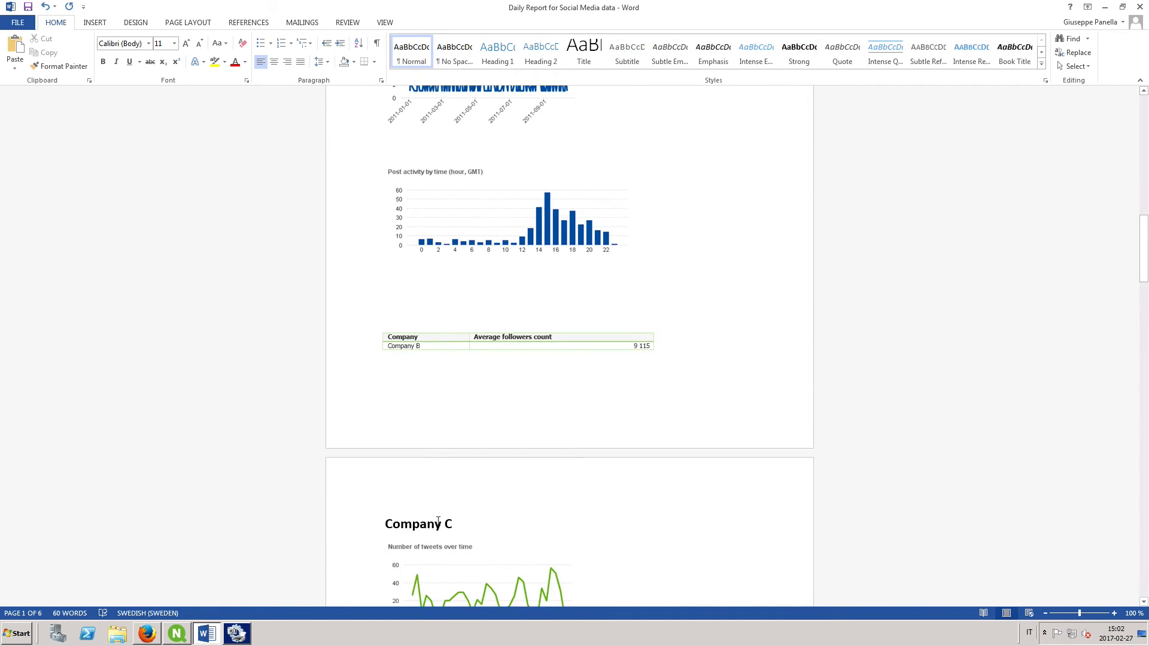
pyautogui.scroll(-3)
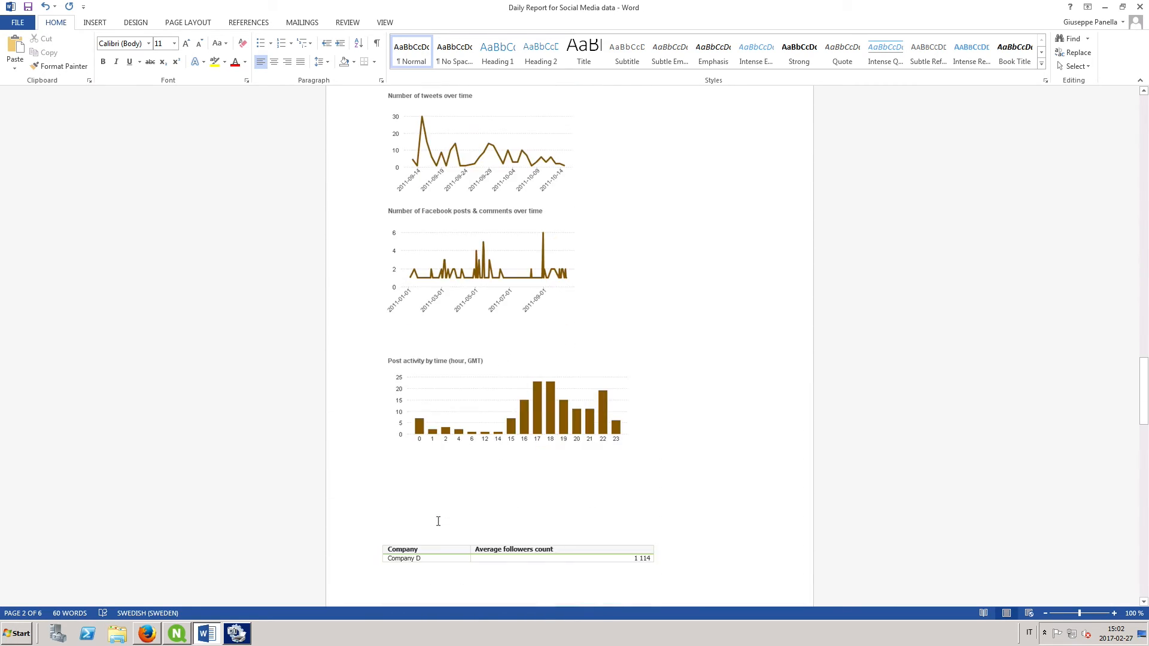
pyautogui.scroll(-3)
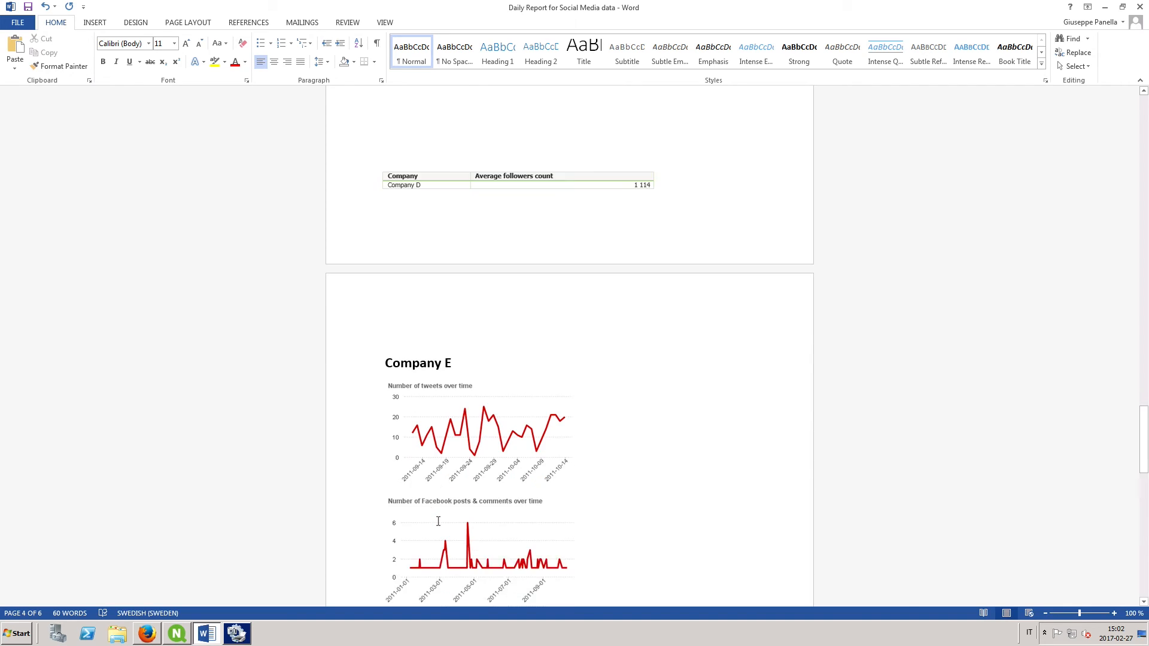
pyautogui.scroll(-3)
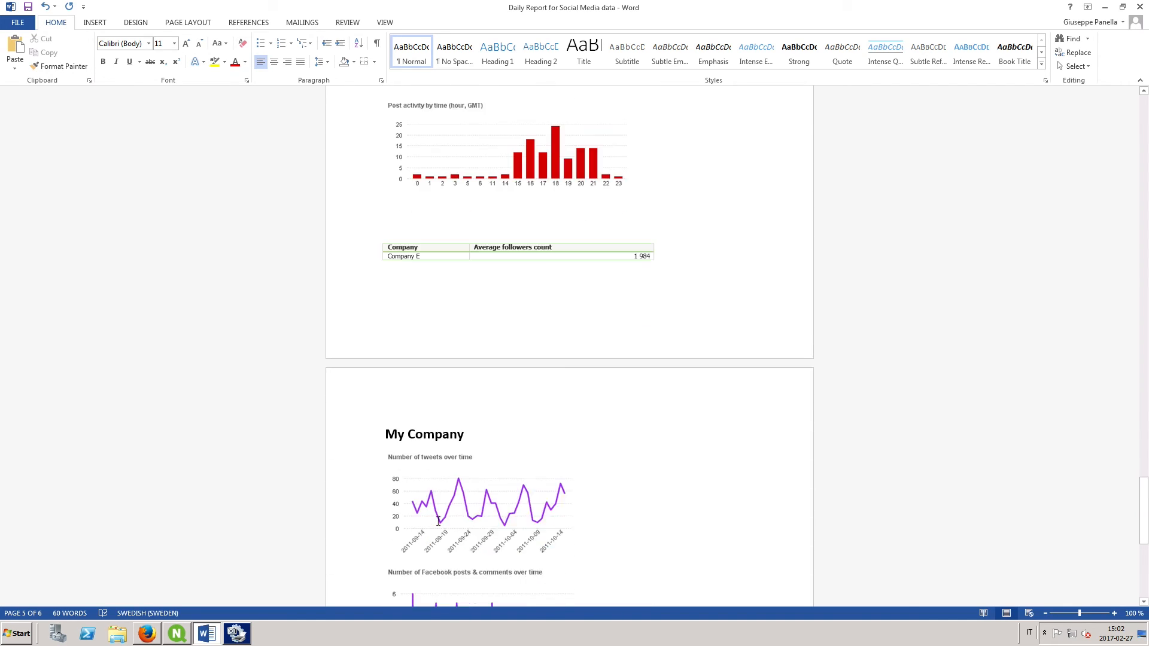
pyautogui.scroll(-3)
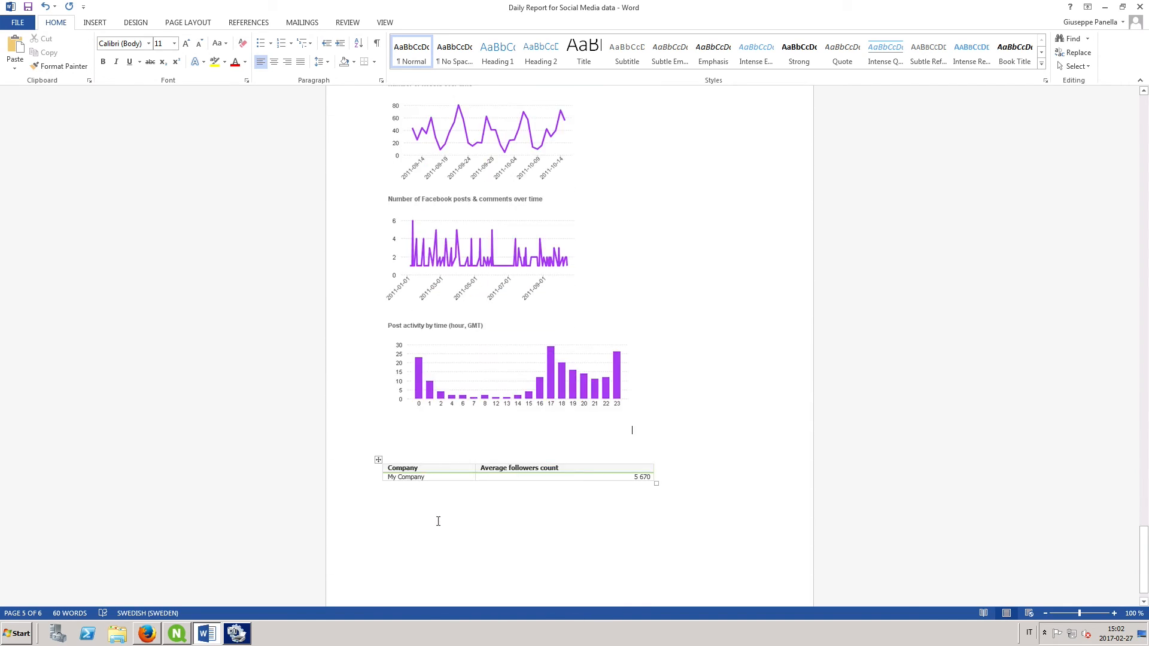